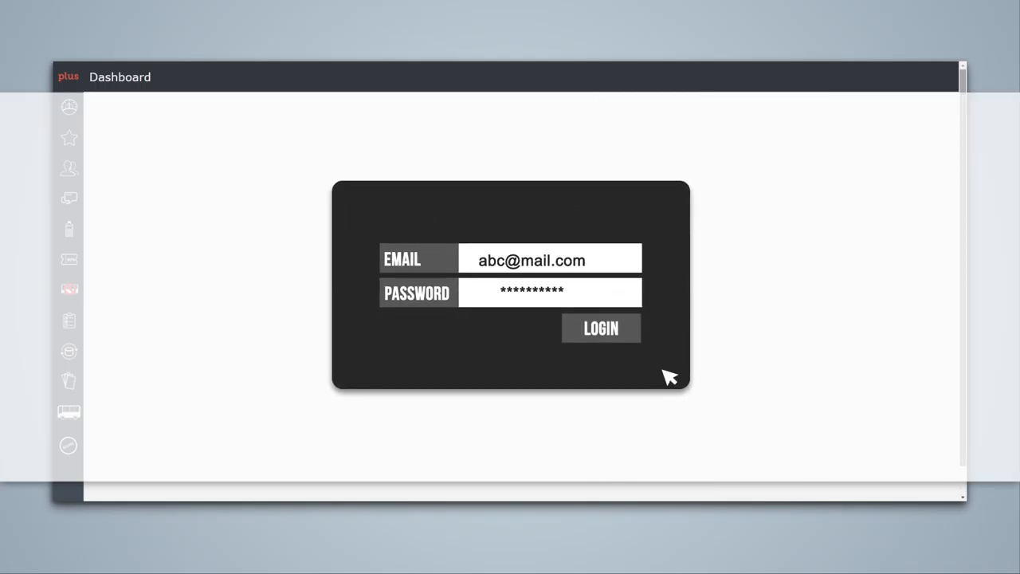
Step: Log in to the redBus Plus operator portal with the entered email and password
left_click(601, 328)
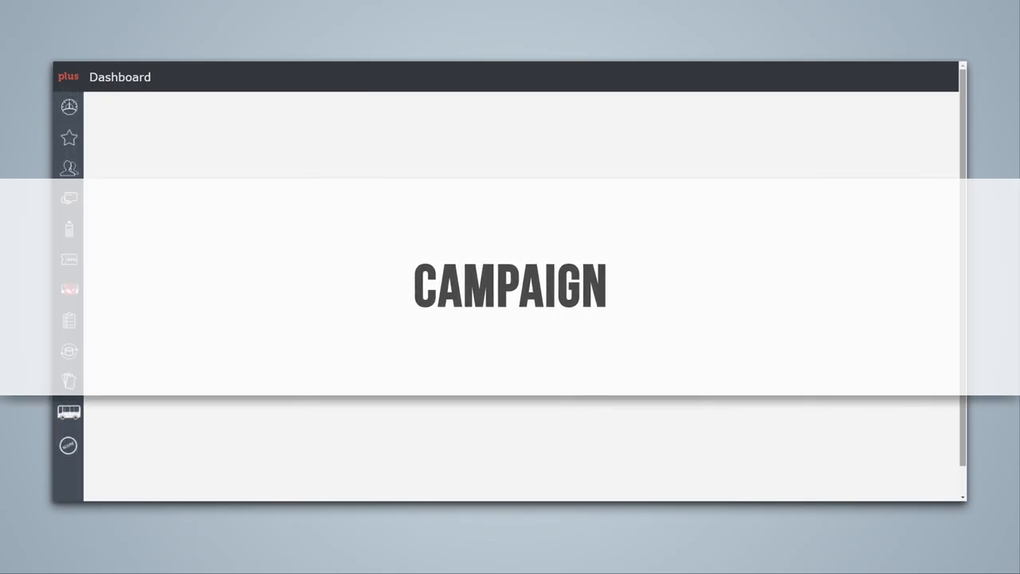
Step: Start a new campaign targeting Specific Services on the Bangalore–Chennai route
left_click(68, 258)
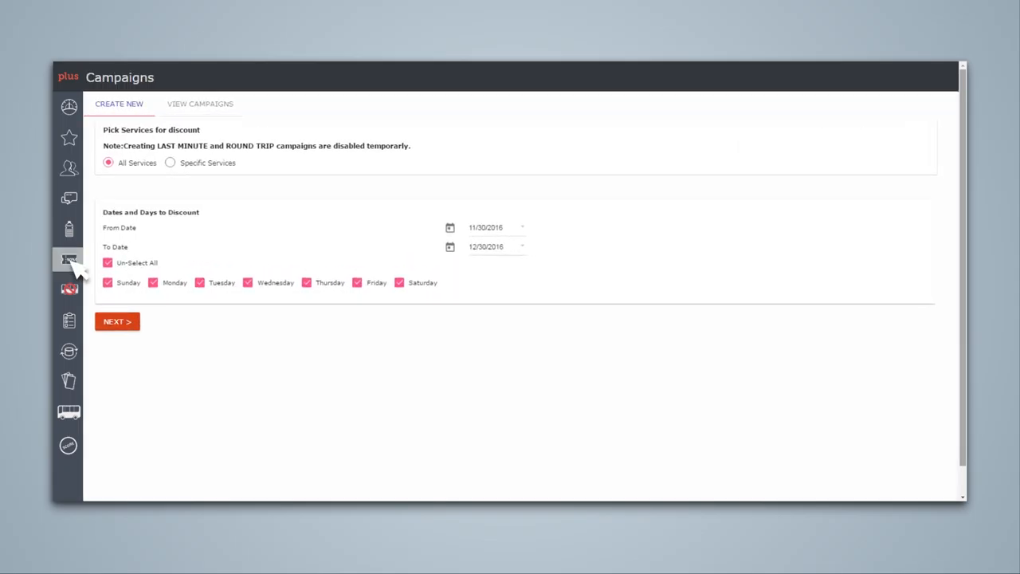
mouse_move(76, 312)
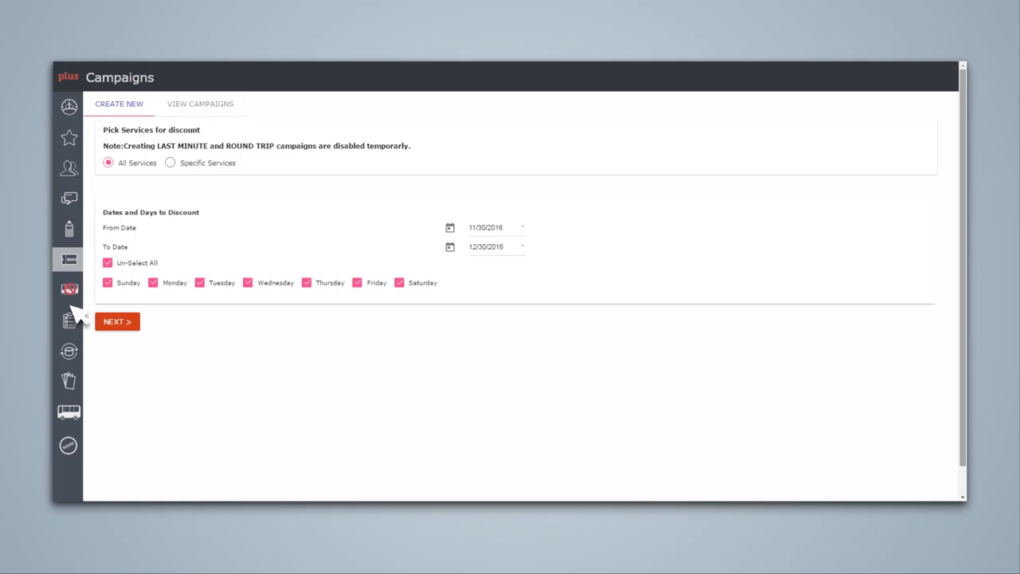
mouse_move(72, 417)
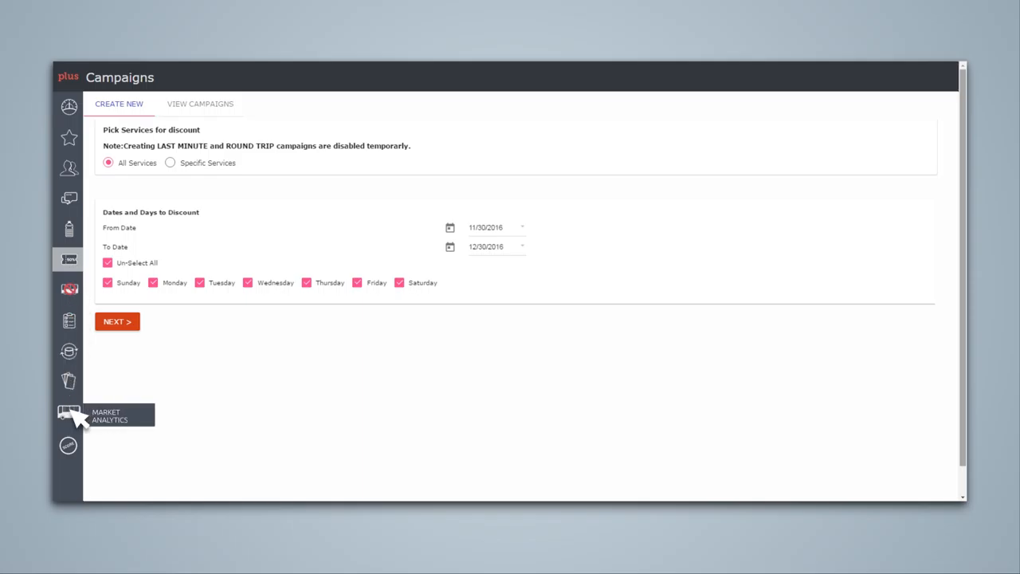
mouse_move(172, 162)
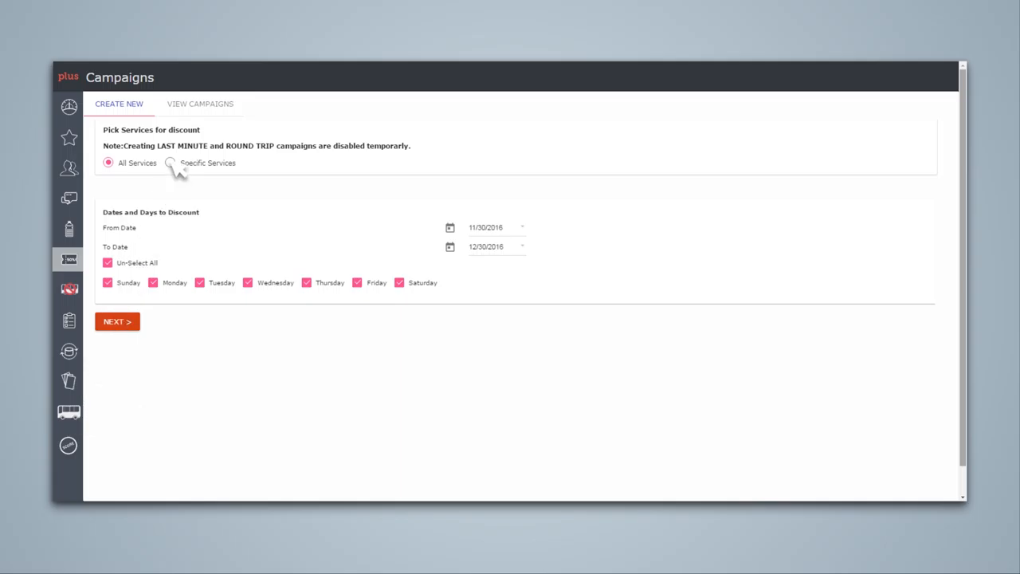
left_click(171, 163)
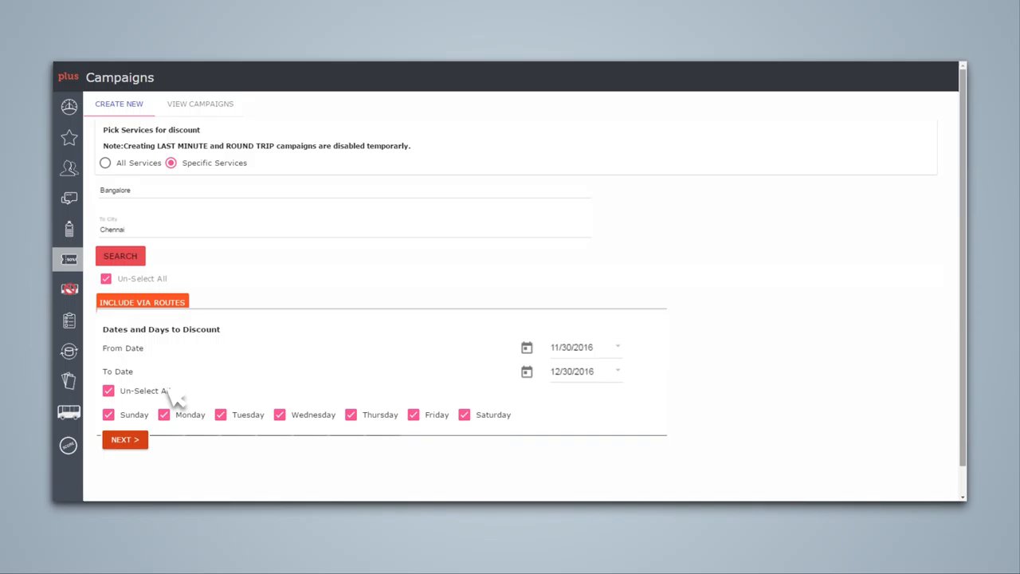
Step: Try FLAT, PERCENT and EARLYBIRD discount types, settle on LASTMIN, and accept the terms
left_click(125, 440)
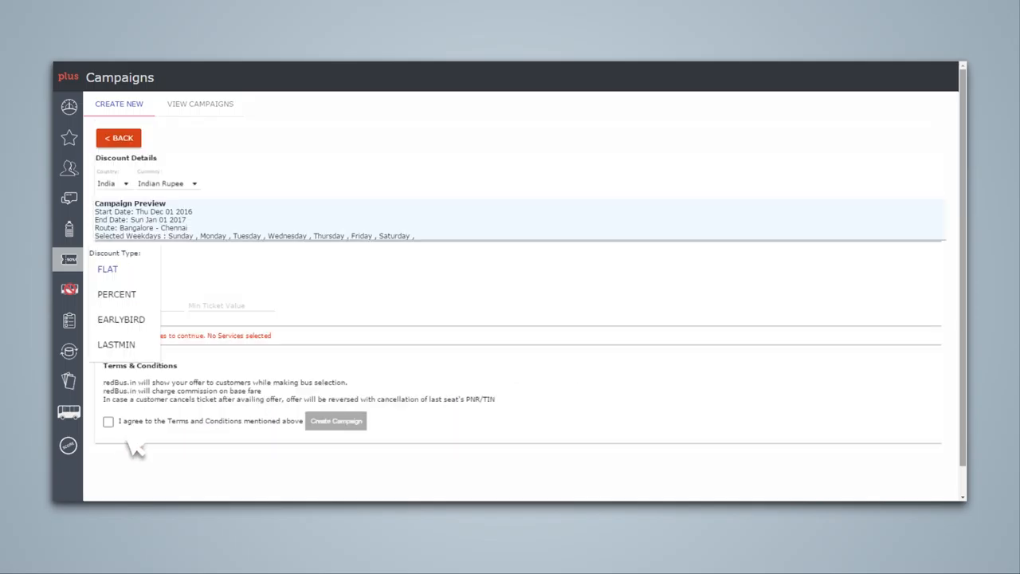
left_click(108, 268)
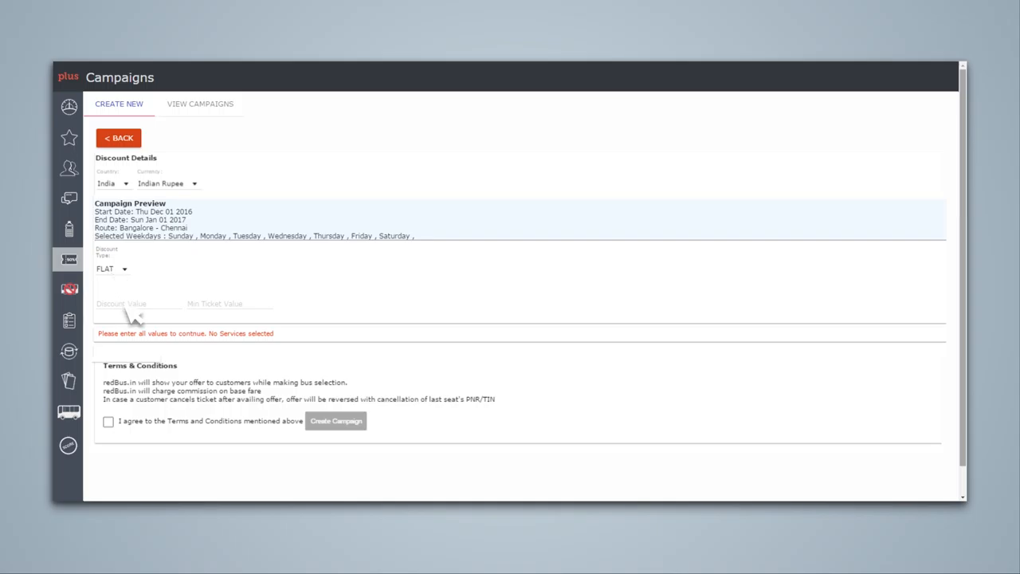
mouse_move(137, 322)
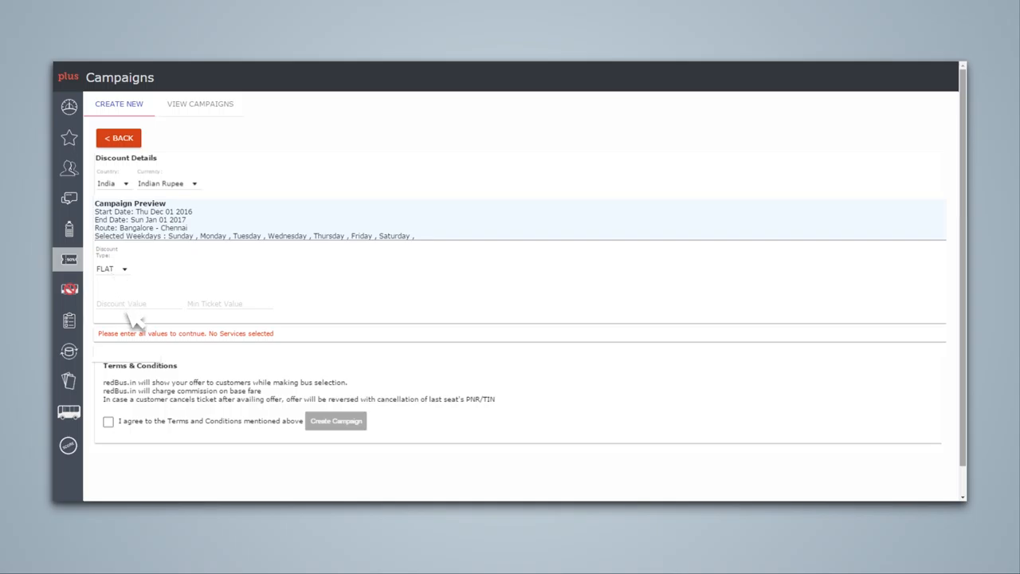
left_click(117, 268)
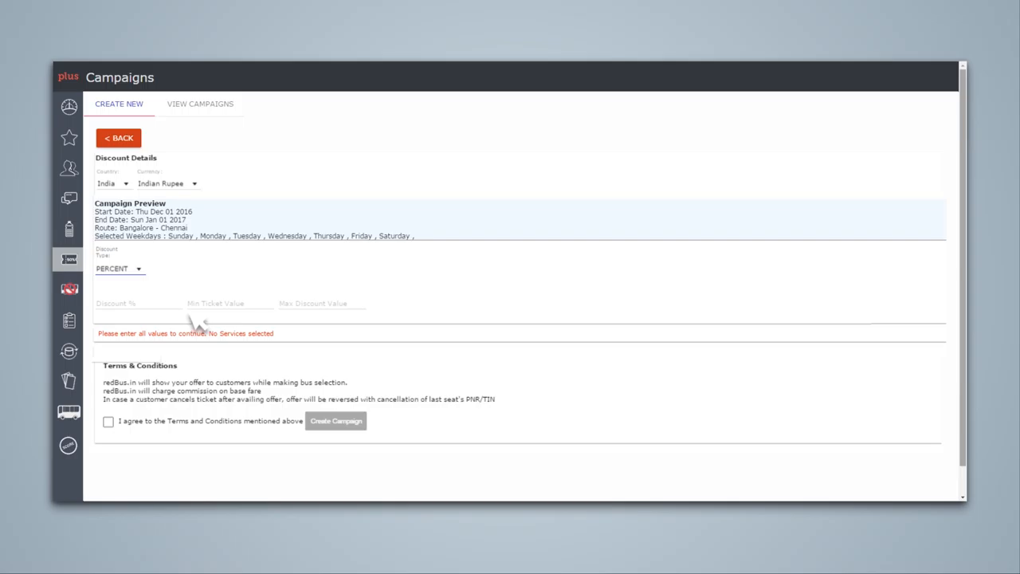
left_click(118, 268)
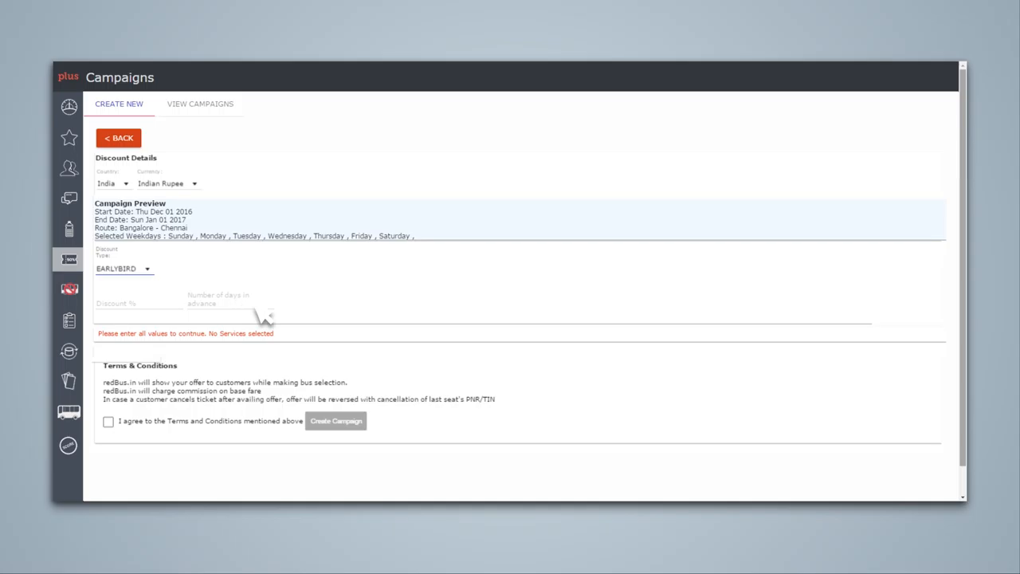
left_click(119, 270)
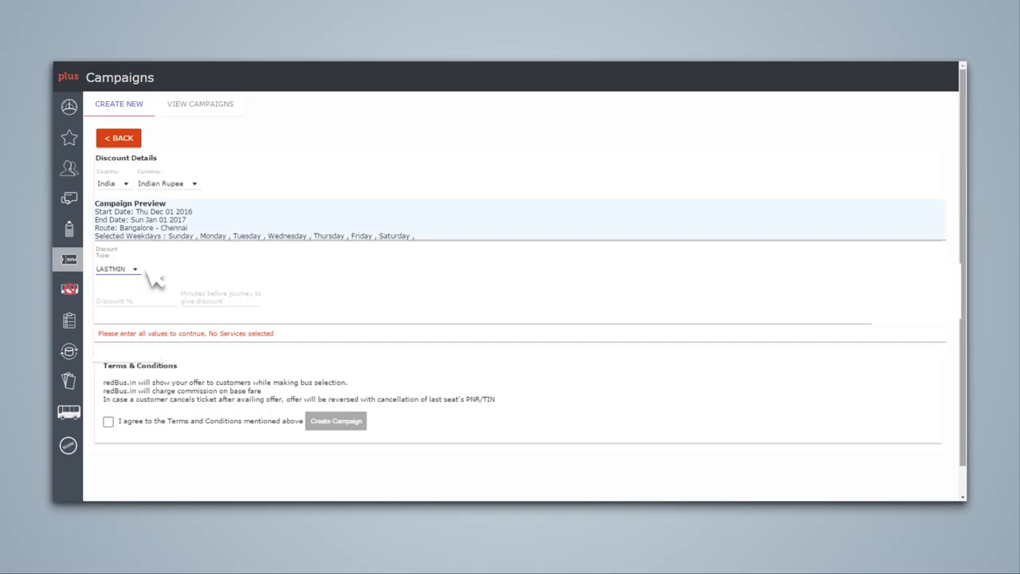
left_click(108, 422)
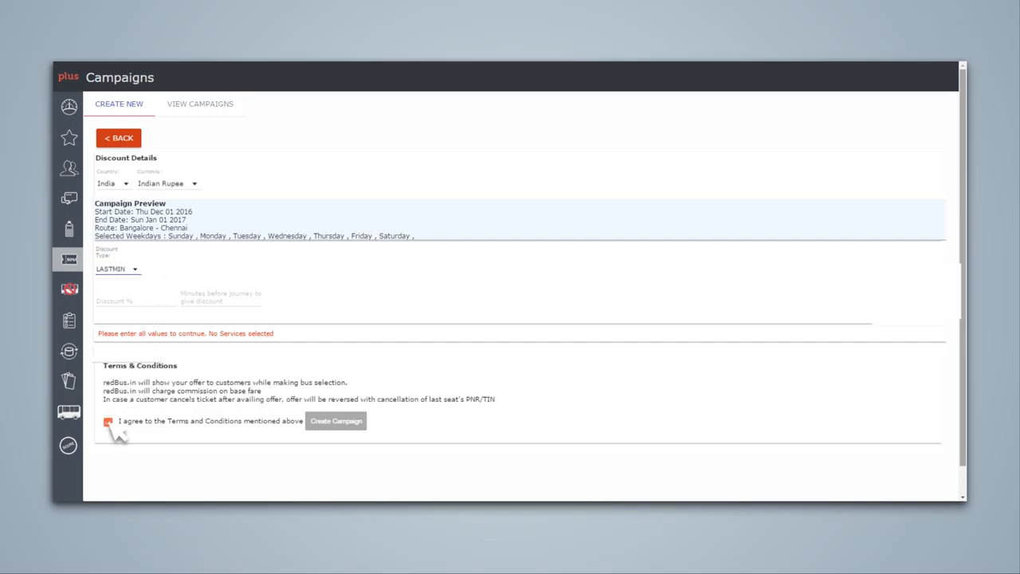
left_click(202, 104)
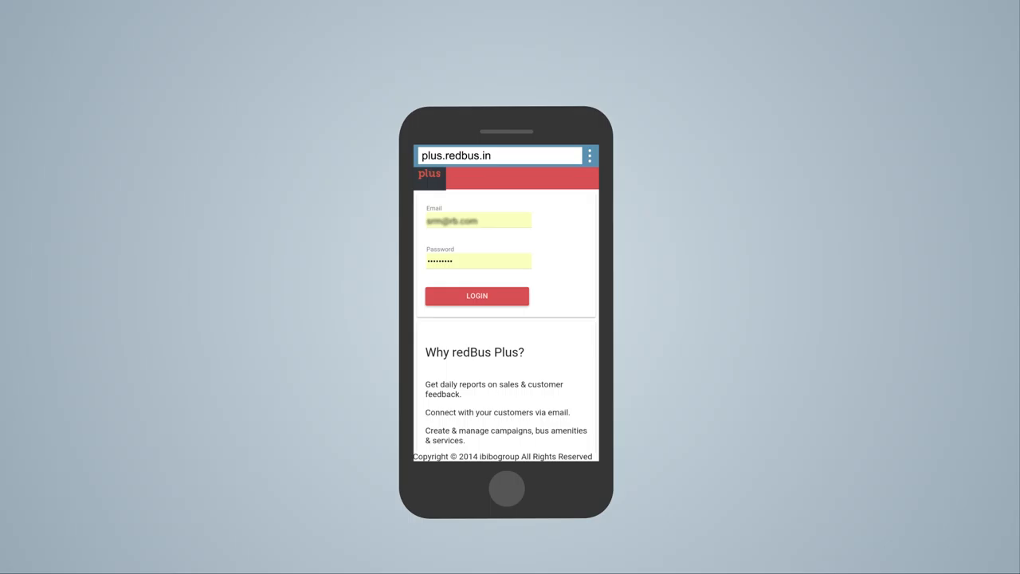
Step: Log in to plus.redbus.in from the phone browser
left_click(477, 296)
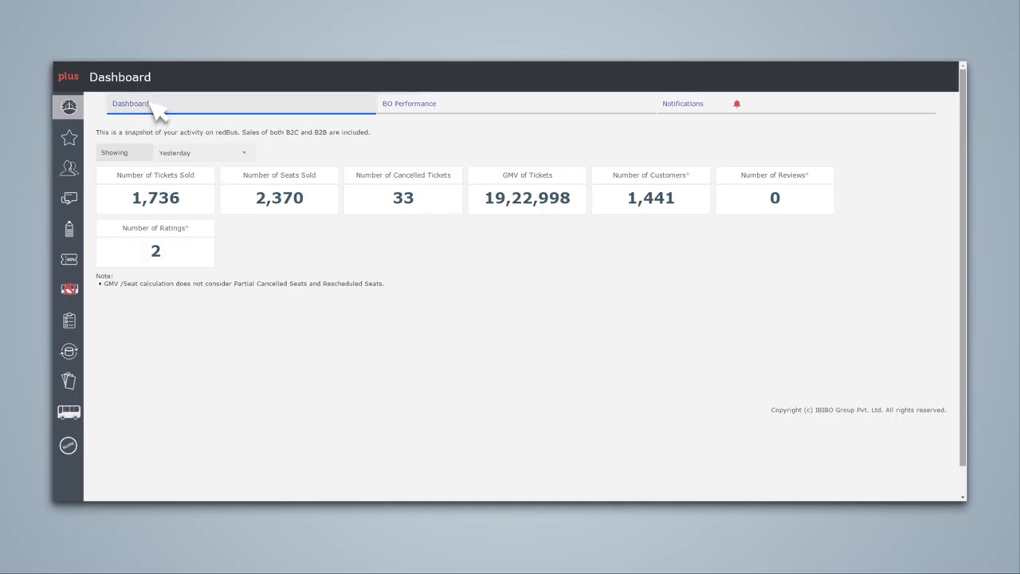
mouse_move(409, 118)
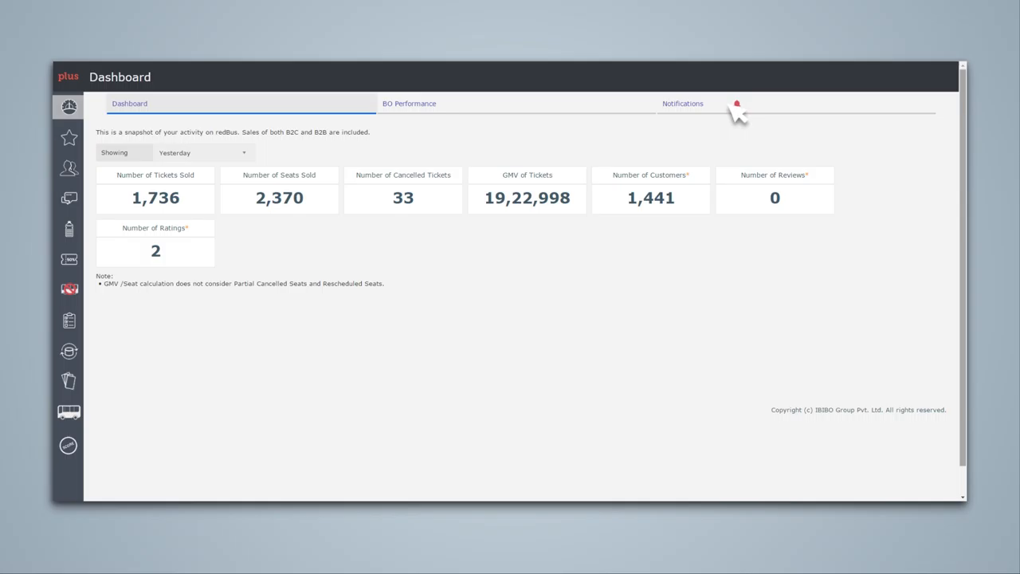
Step: Switch the dashboard reporting period to Last 6 Months
left_click(202, 152)
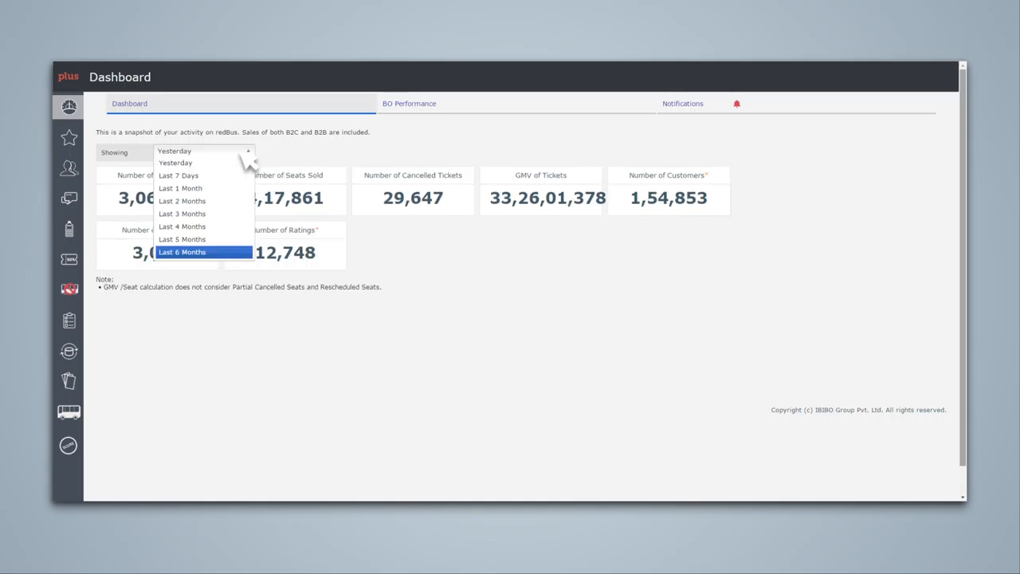
left_click(410, 102)
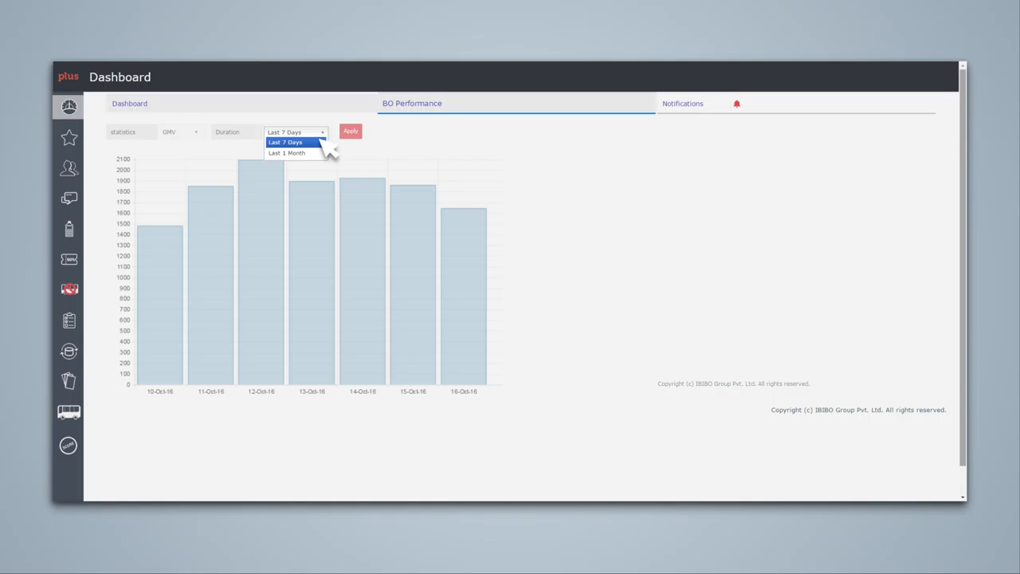
Step: Set the BO Performance GMV chart duration to Last 7 Days (10–16 Oct 2016)
left_click(129, 104)
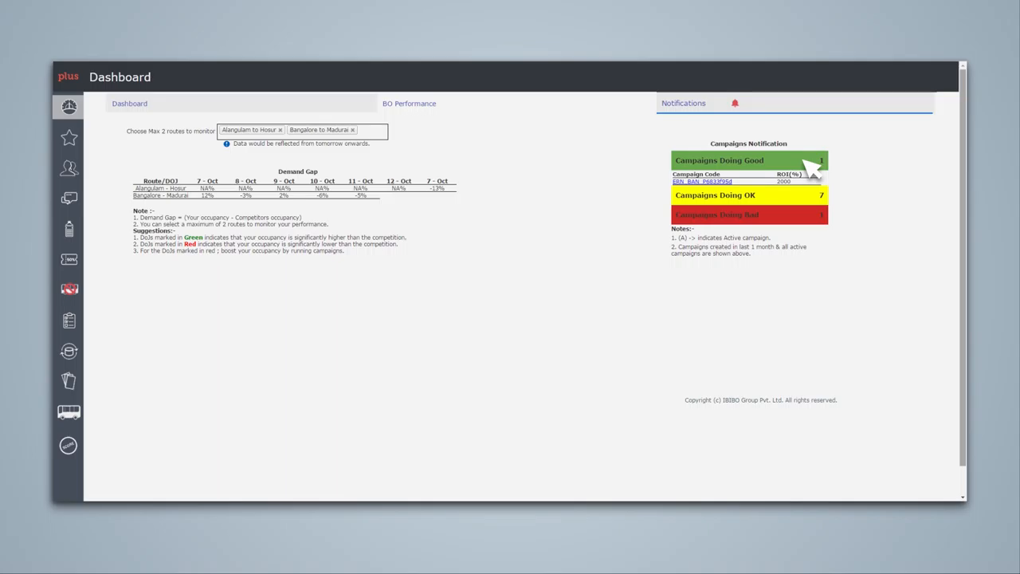
Step: Expand the Campaigns Doing Bad and Campaigns Doing OK notification lists
left_click(745, 215)
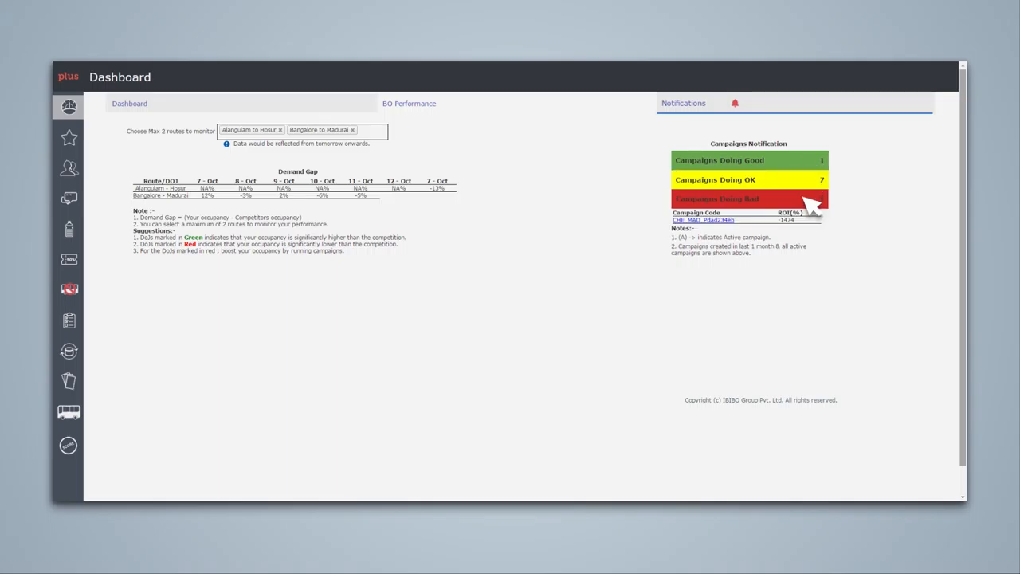
left_click(748, 179)
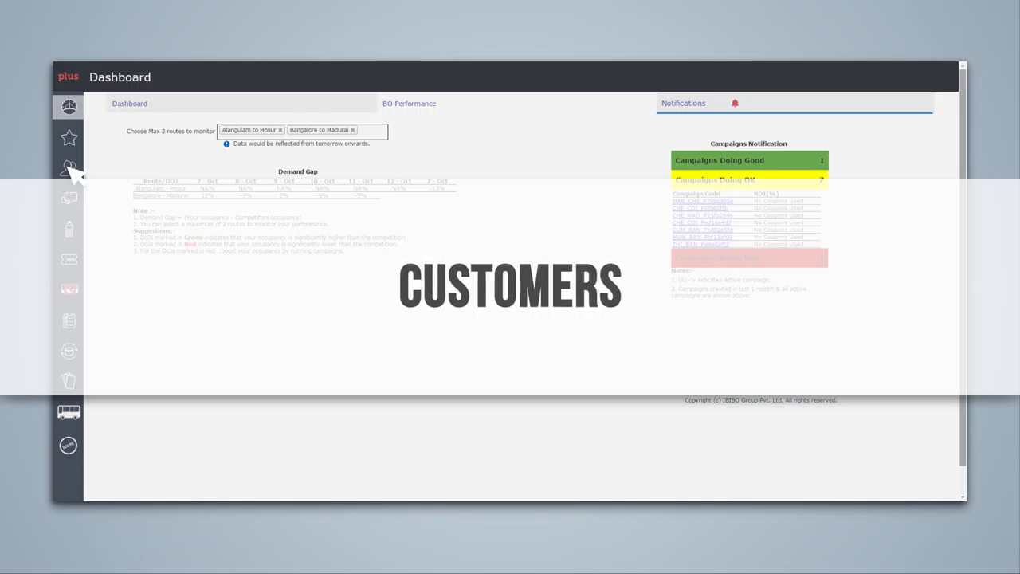
left_click(68, 168)
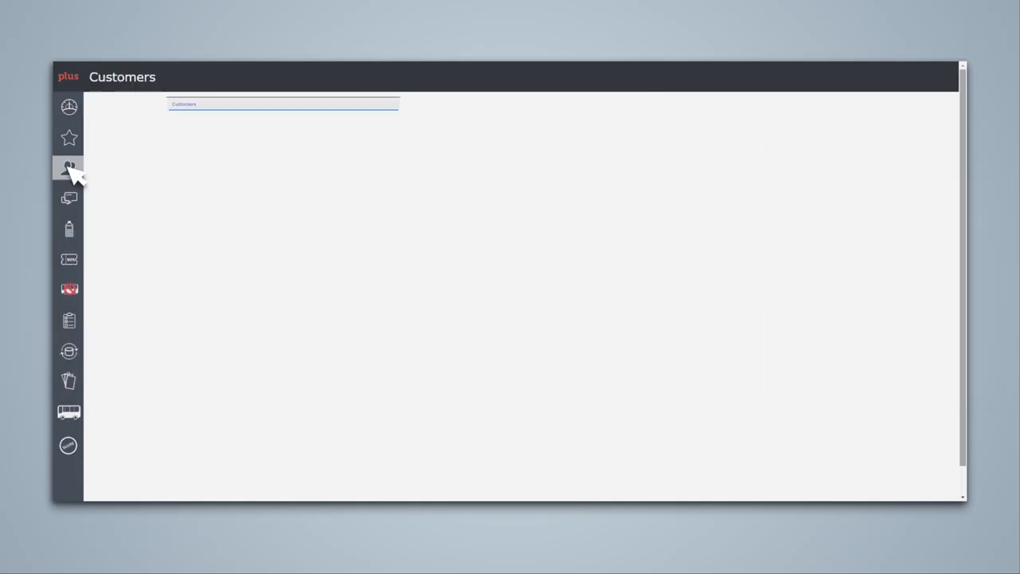
left_click(68, 168)
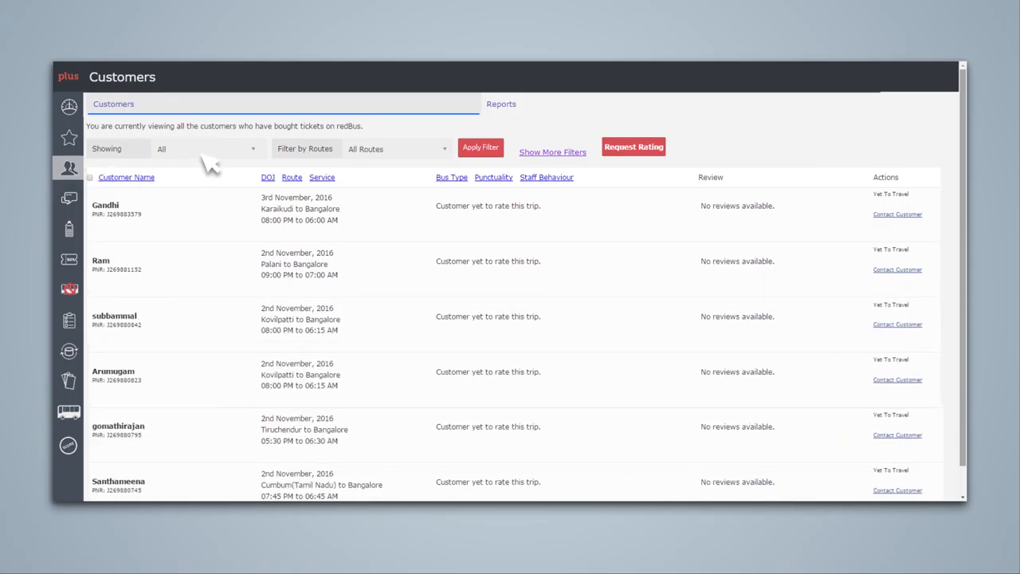
left_click(203, 149)
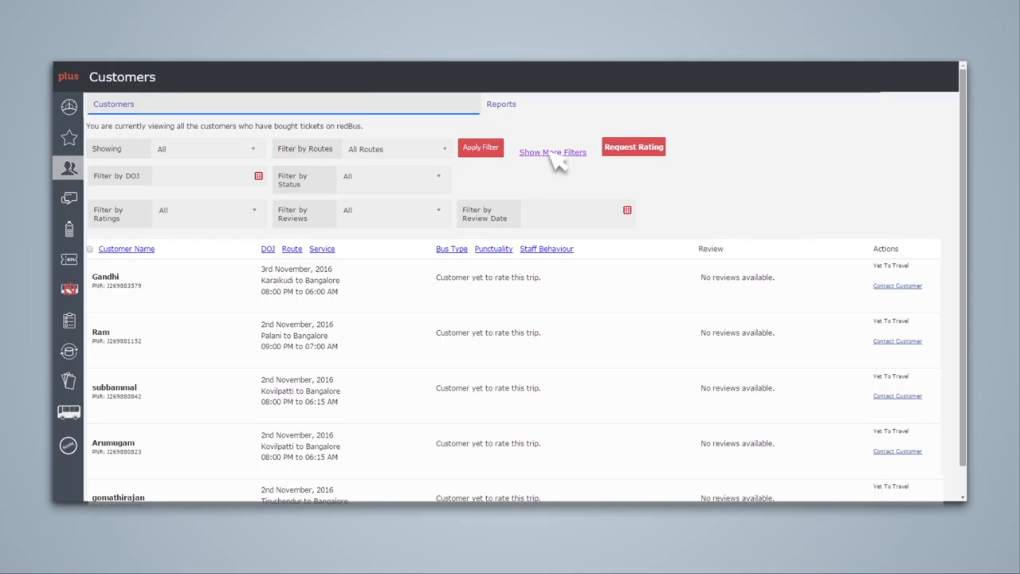
mouse_move(347, 163)
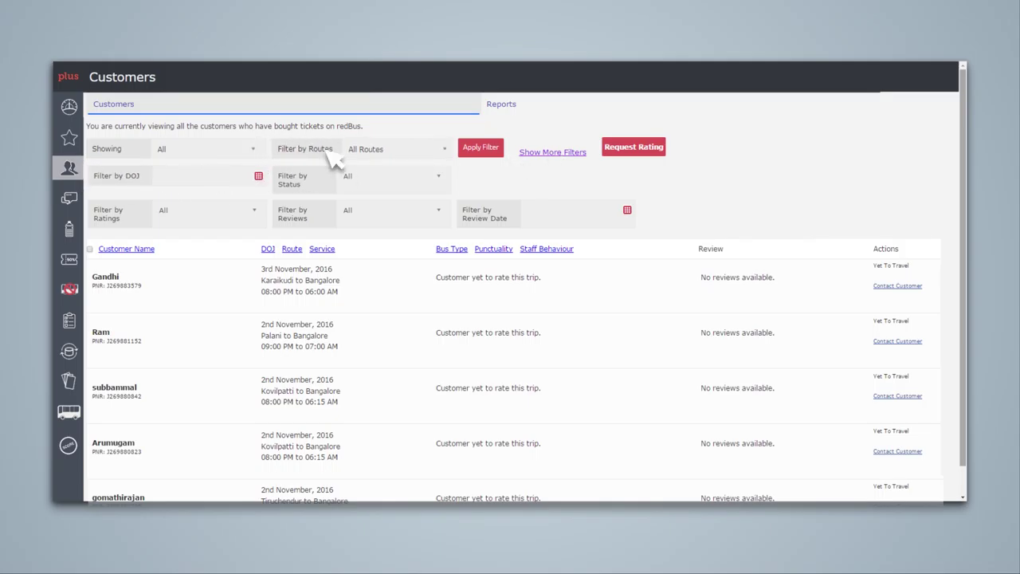
mouse_move(195, 221)
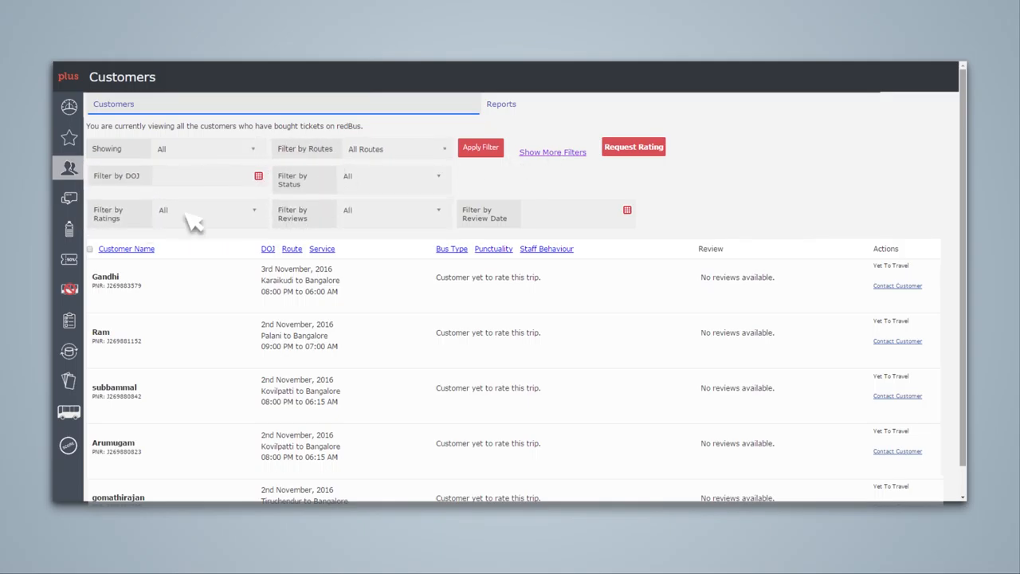
mouse_move(653, 159)
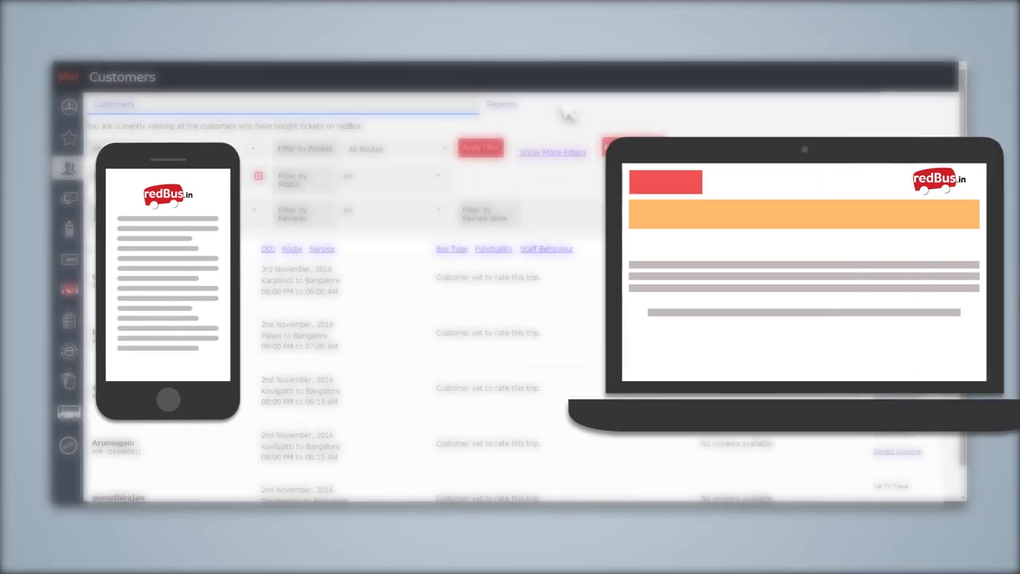
Step: Open the Customers Reports chart for the Bangalore–Hyderabad route
left_click(501, 104)
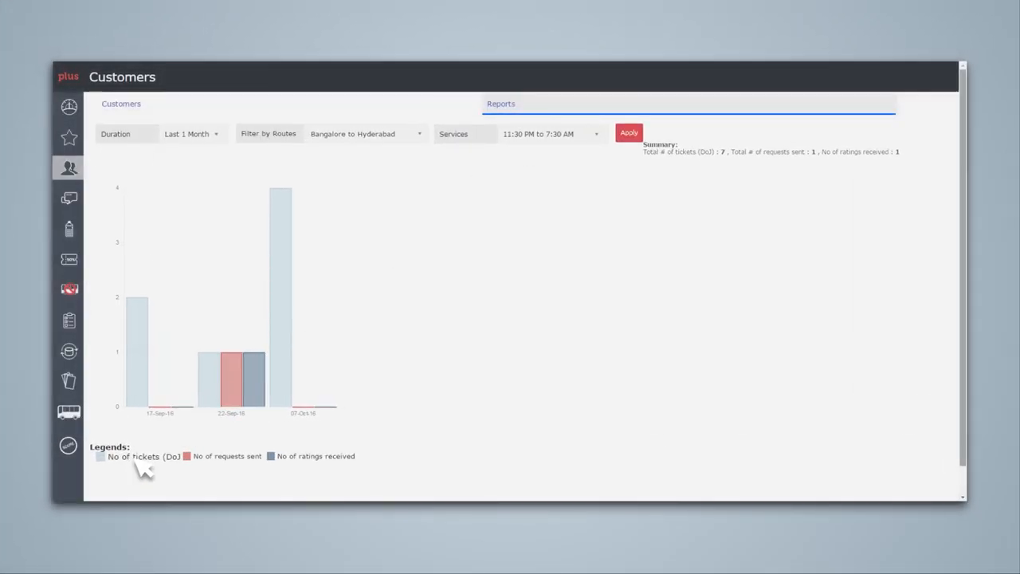
mouse_move(247, 481)
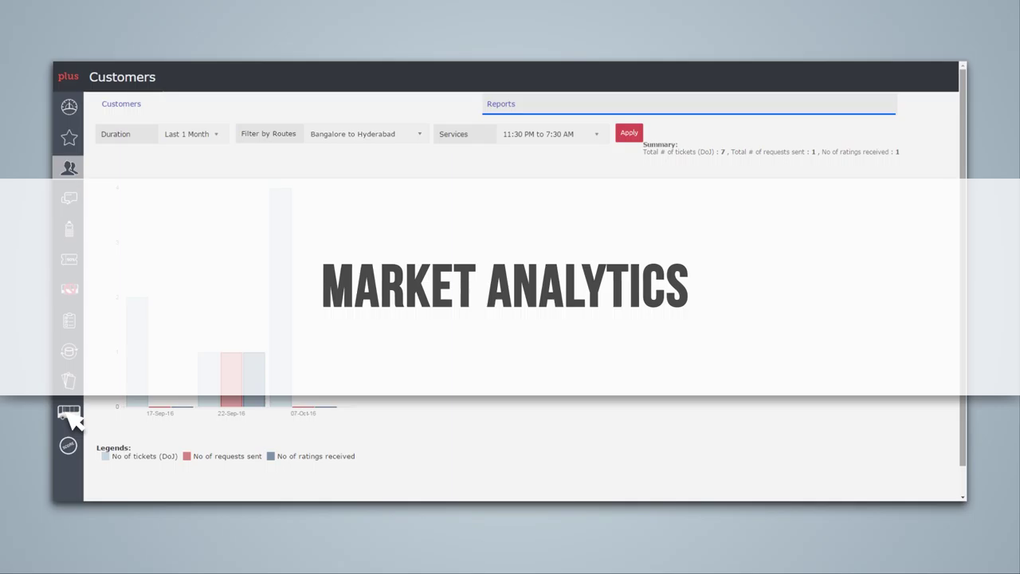
Step: In Market Analytics, view Demand Analysis, Customer Profile, then the Seat Heatmap for Bangalore–Hyderabad
left_click(68, 413)
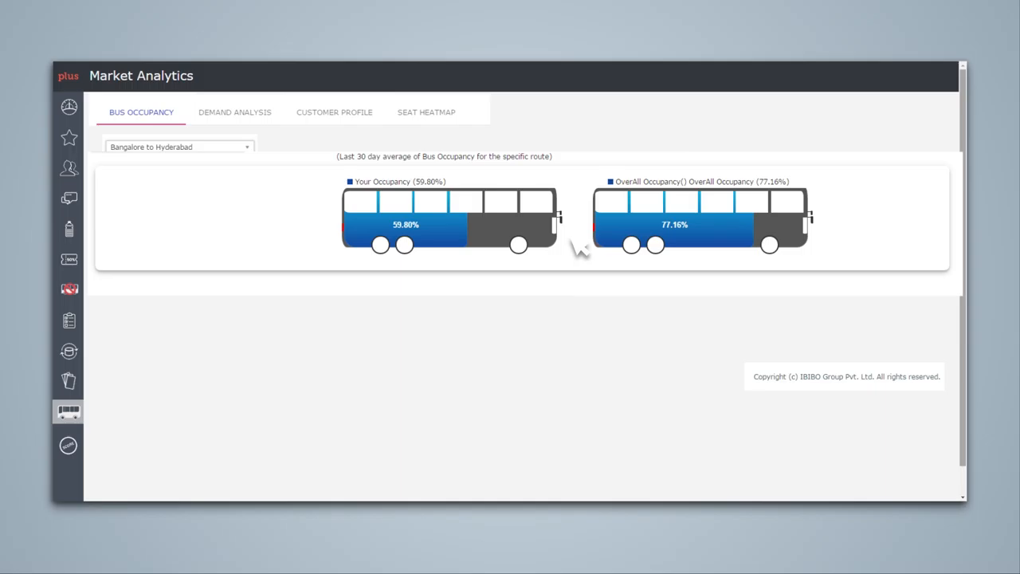
left_click(235, 111)
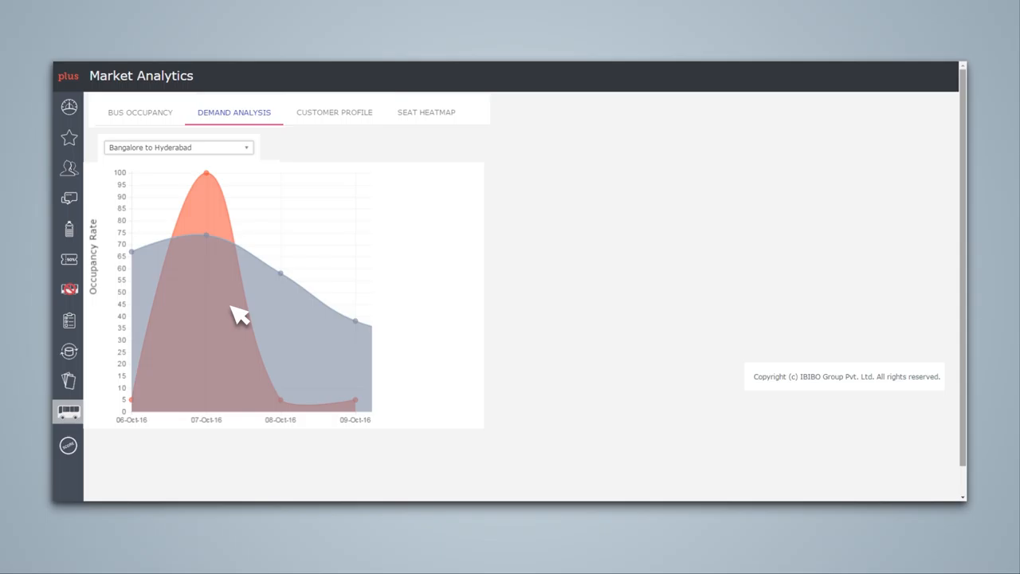
left_click(335, 112)
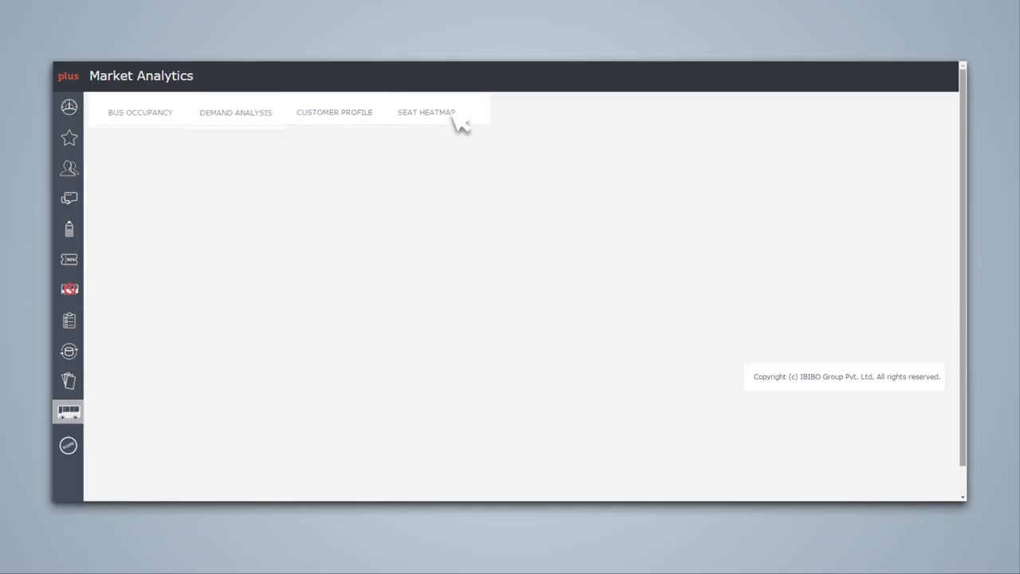
left_click(426, 111)
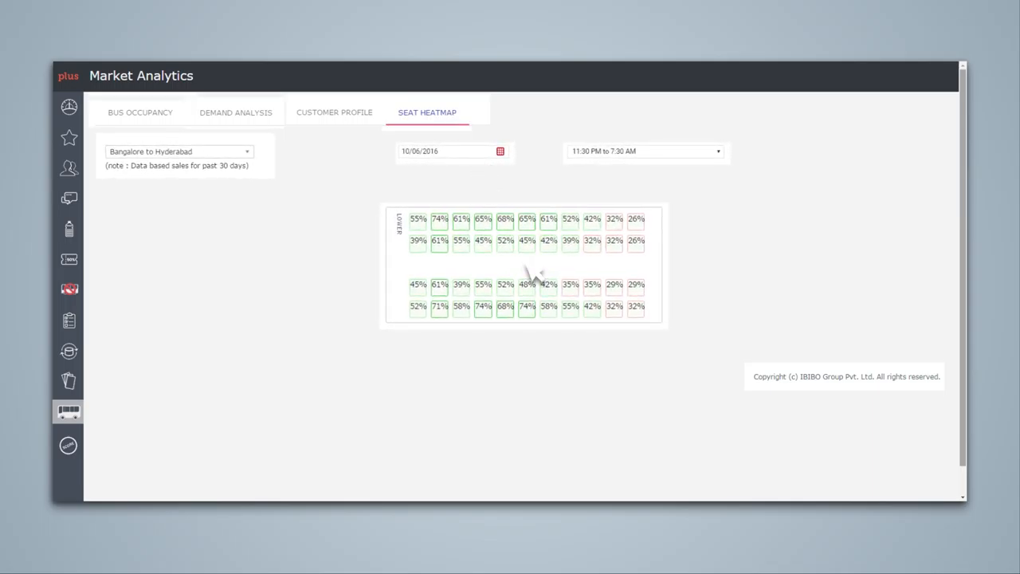
mouse_move(214, 187)
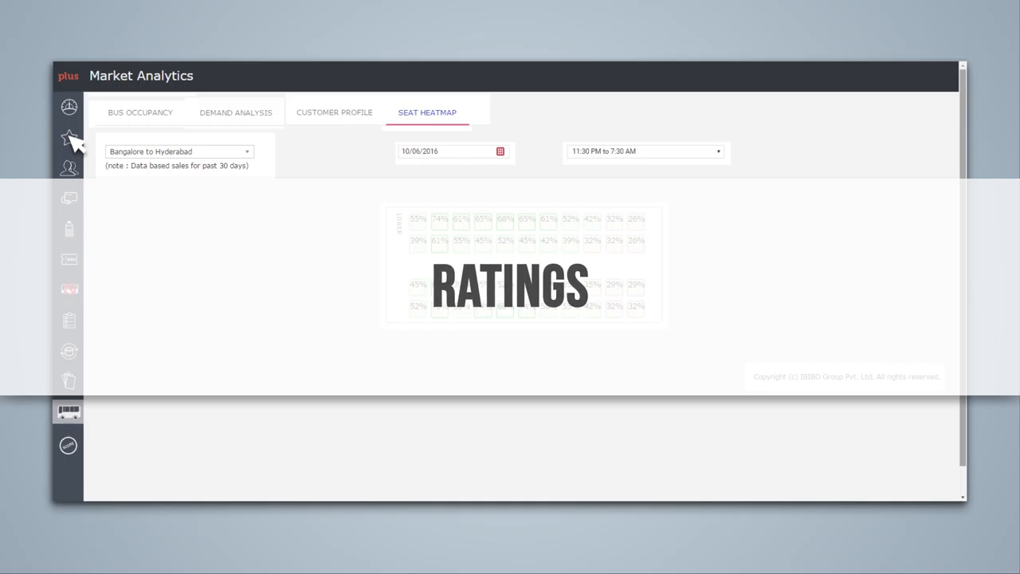
Step: Open the Ratings overview listing route ratings 4.04, 2.42 and 4.78
left_click(66, 138)
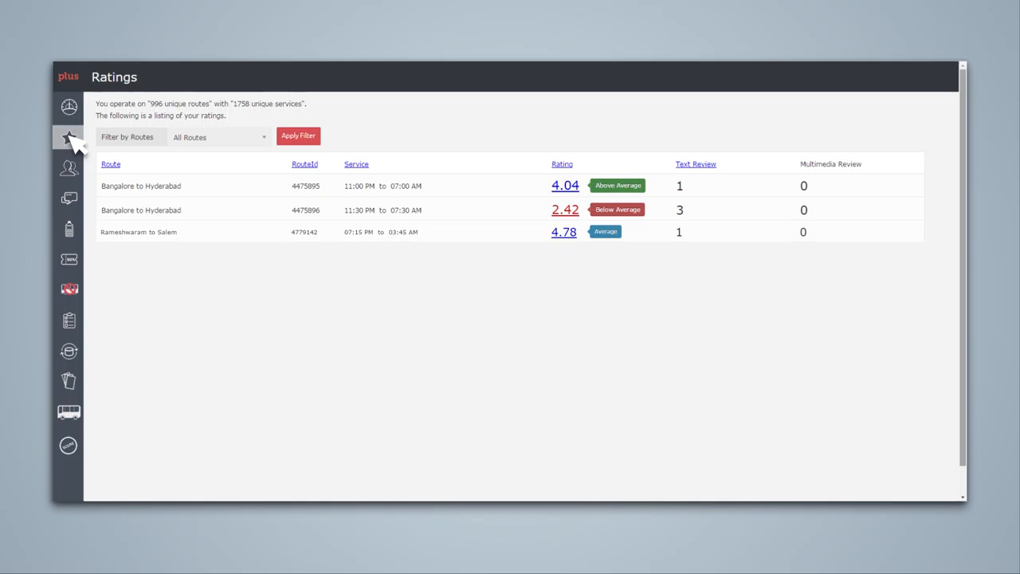
mouse_move(648, 225)
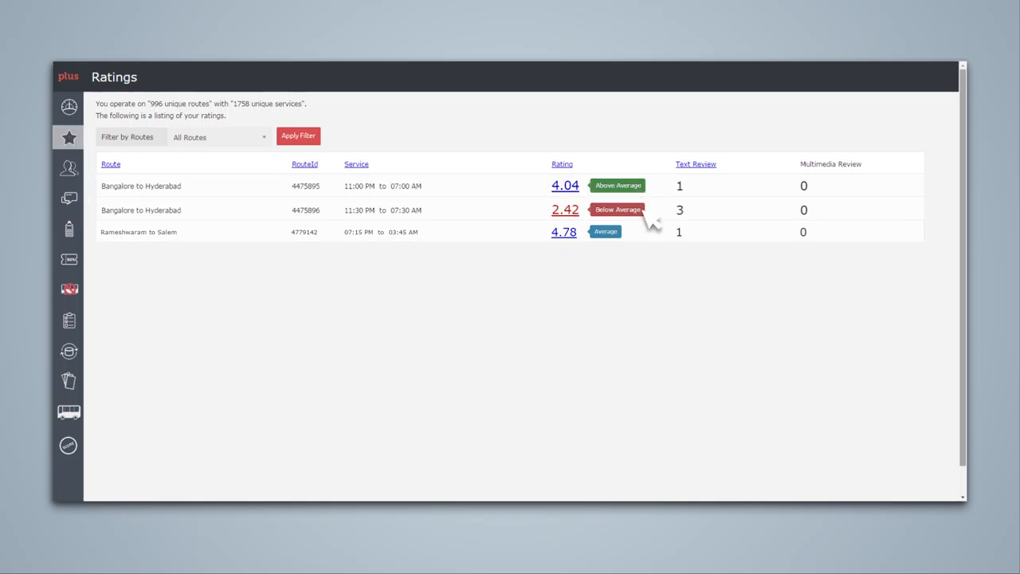
mouse_move(630, 247)
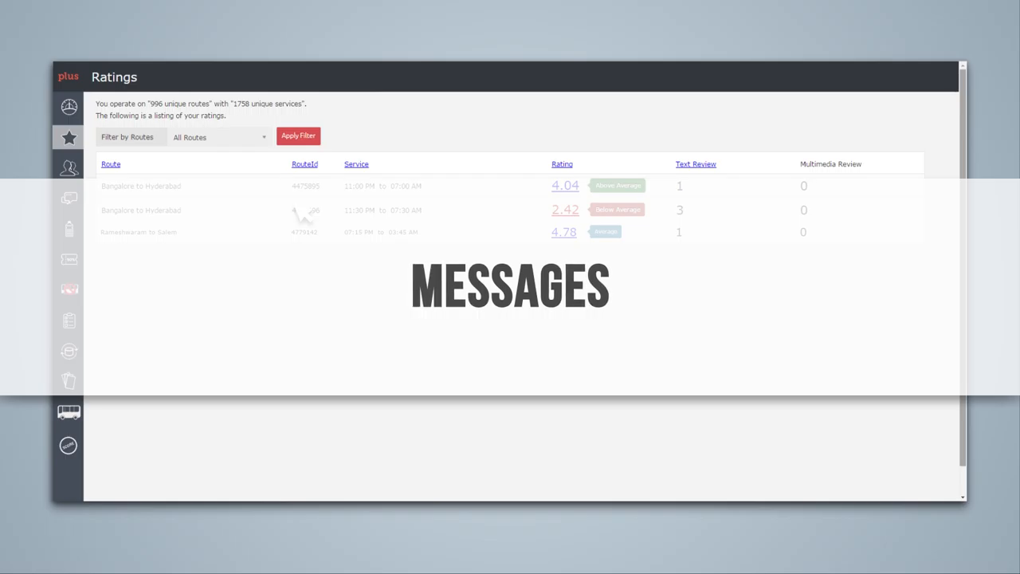
Step: Open Messages and read the operator's apology about a Salem–Bangalore journey
left_click(67, 196)
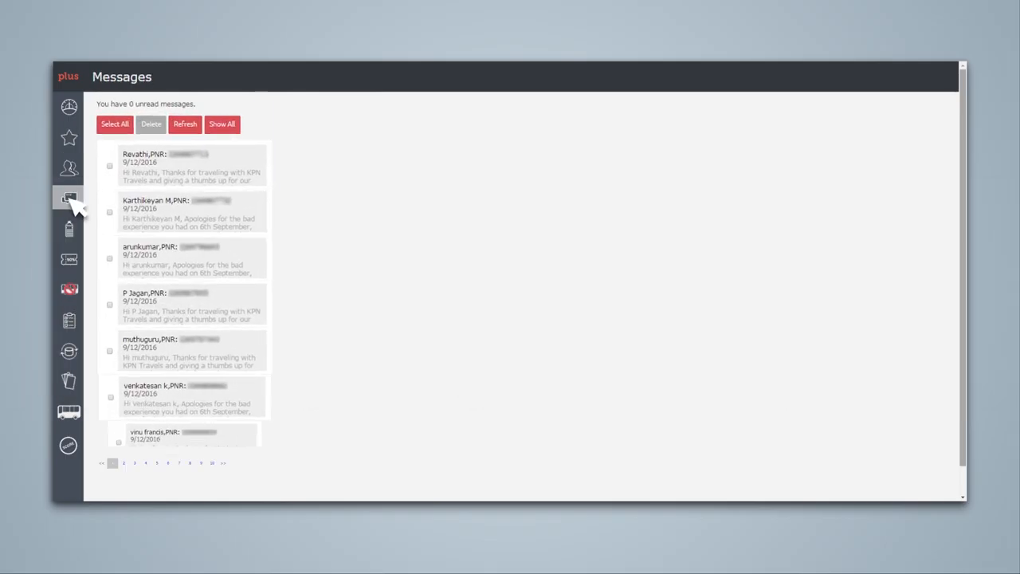
left_click(187, 259)
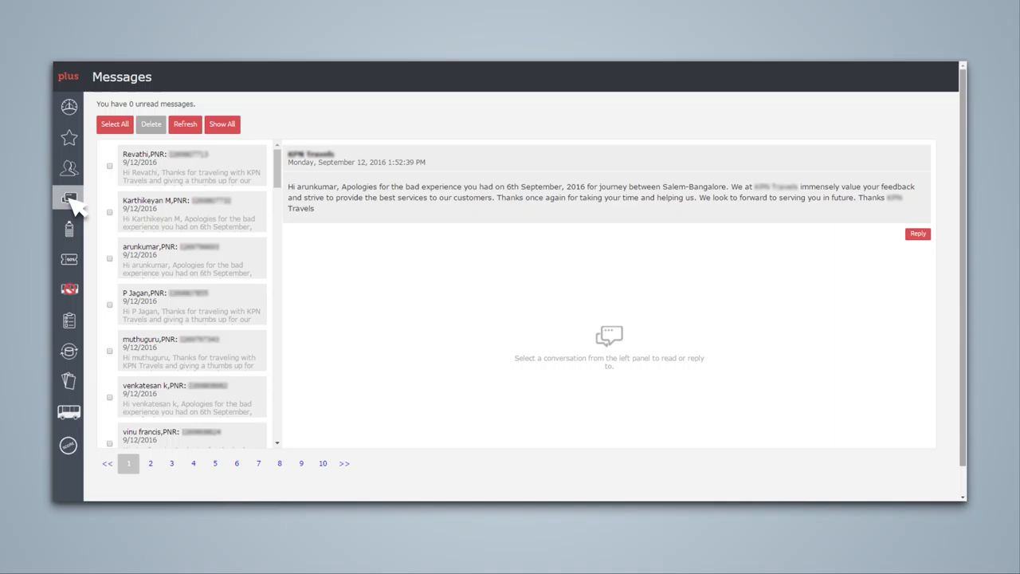
mouse_move(215, 198)
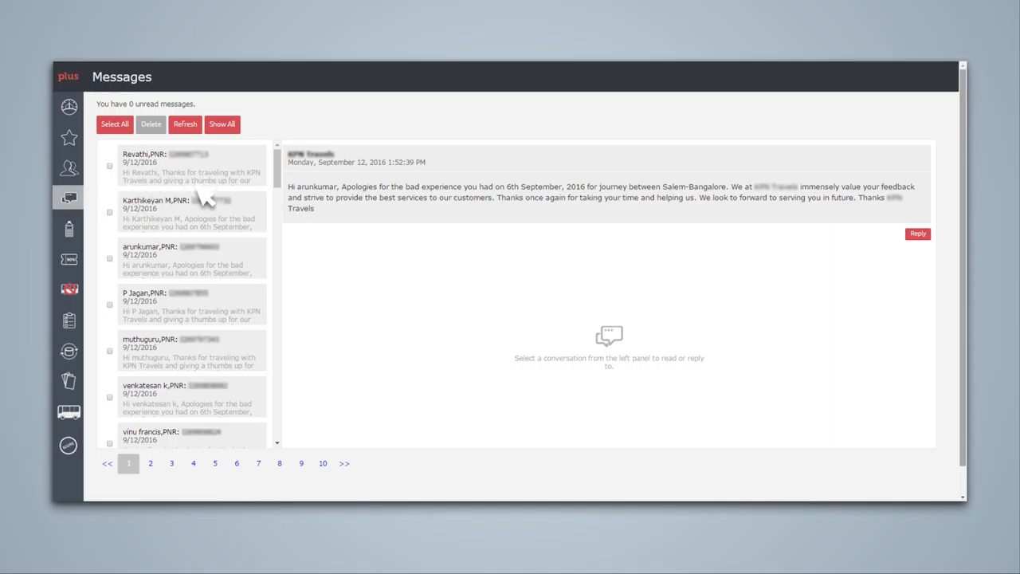
mouse_move(206, 286)
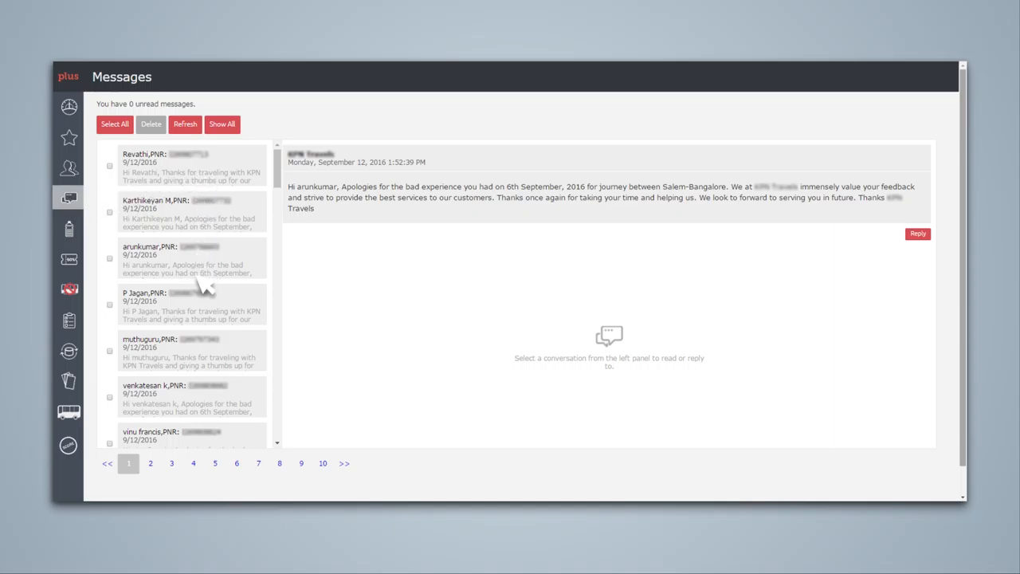
mouse_move(209, 371)
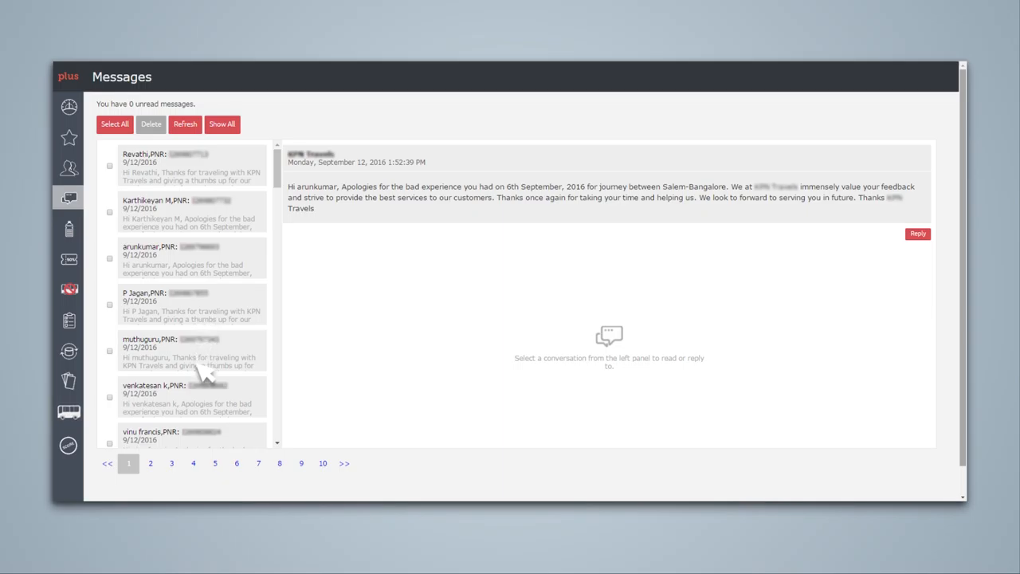
mouse_move(208, 438)
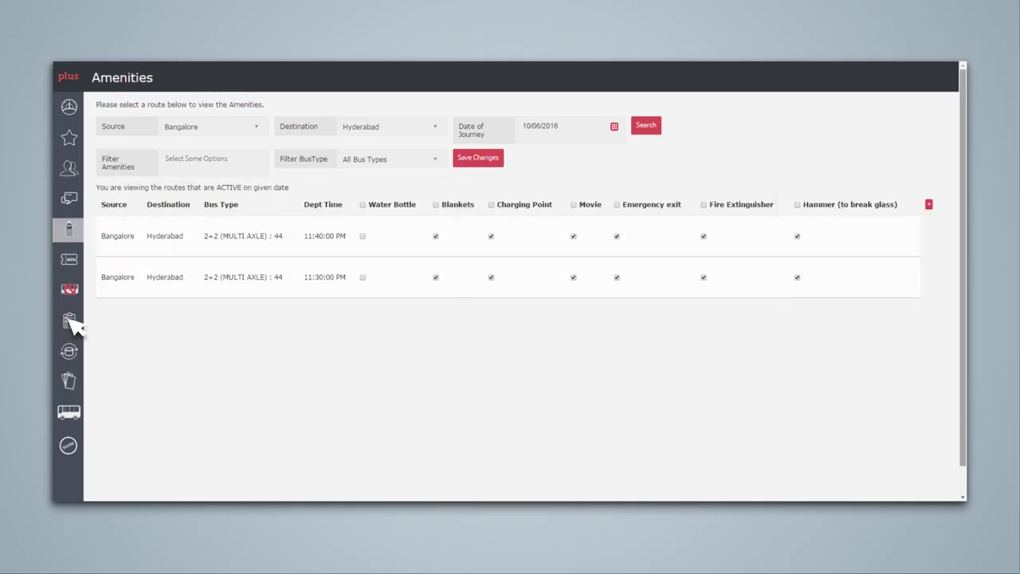
Step: Open Service Notes to list the two Bangalore–Hyderabad services with editable notes
left_click(69, 318)
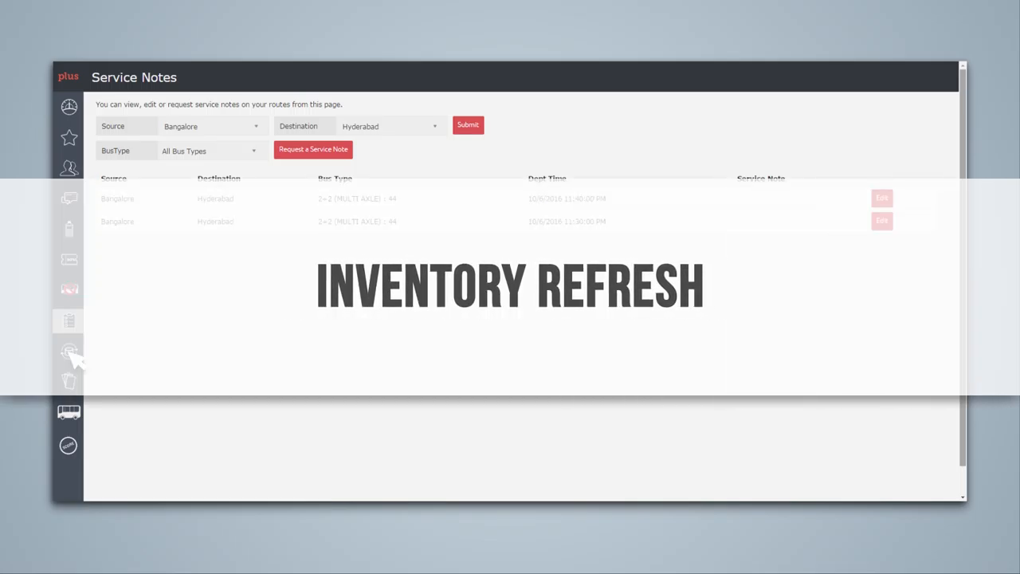
Step: Open Inventory Refresh with Bangalore–Chennai daily service counts for 11/30–12/4/2016
left_click(69, 351)
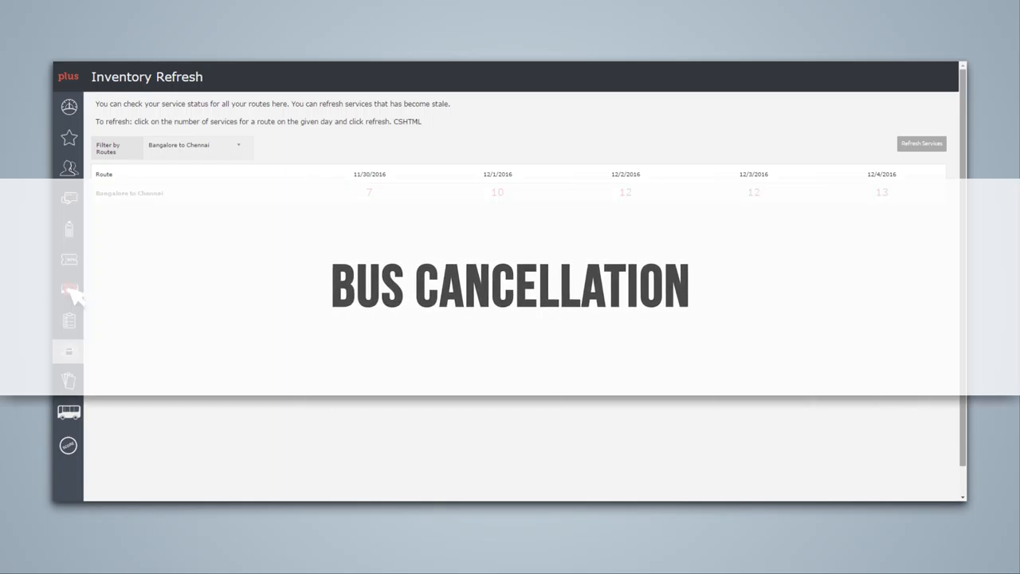
Step: Review the Bangalore–Hyderabad booking on Bus Cancellation, then bring up the CIS login
left_click(68, 289)
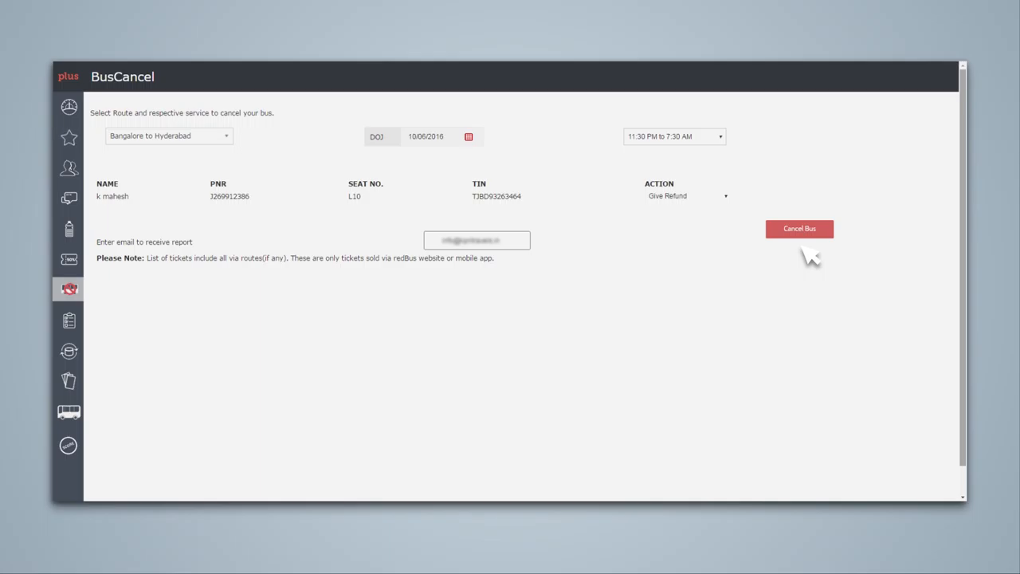
left_click(798, 229)
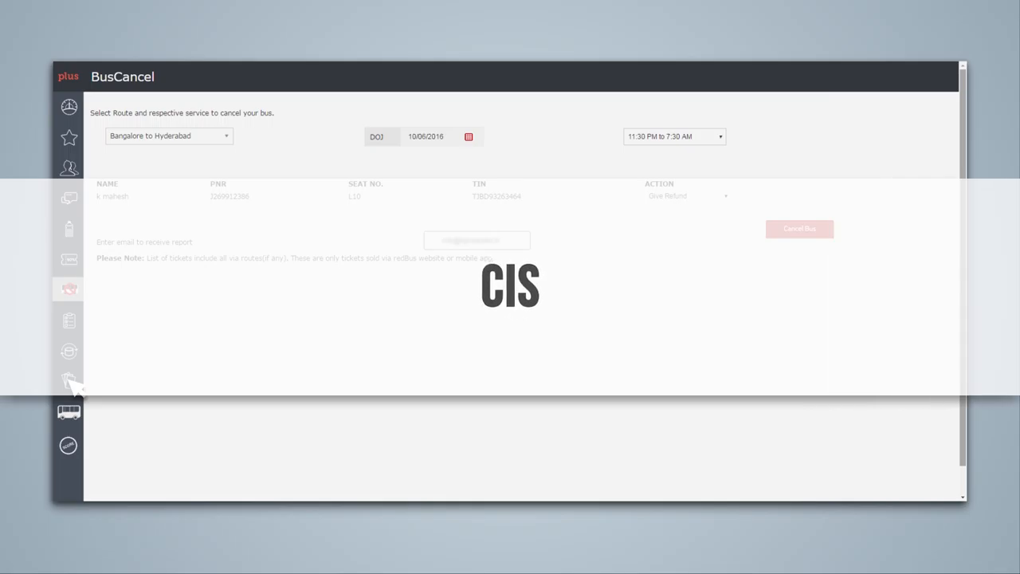
left_click(69, 378)
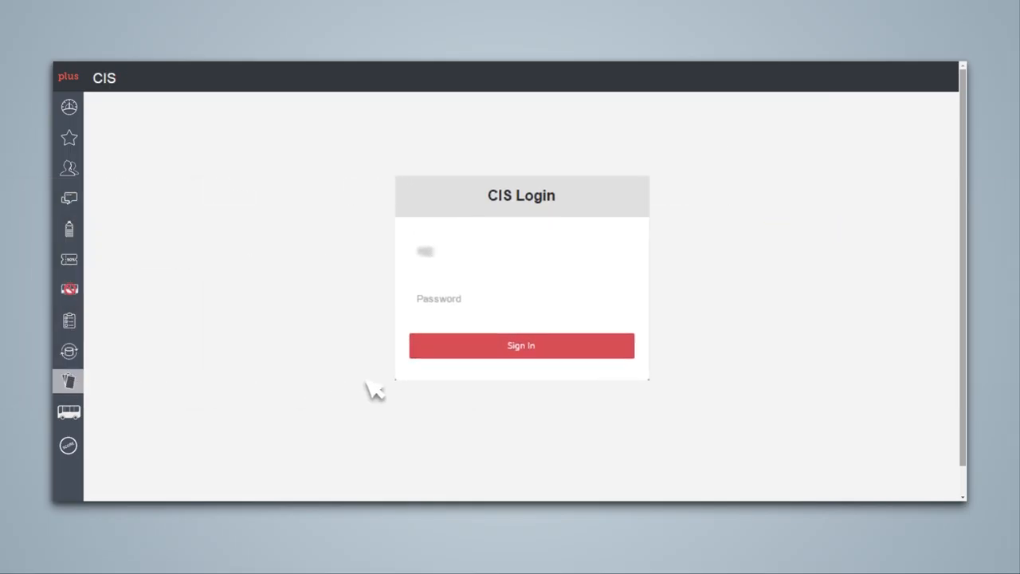